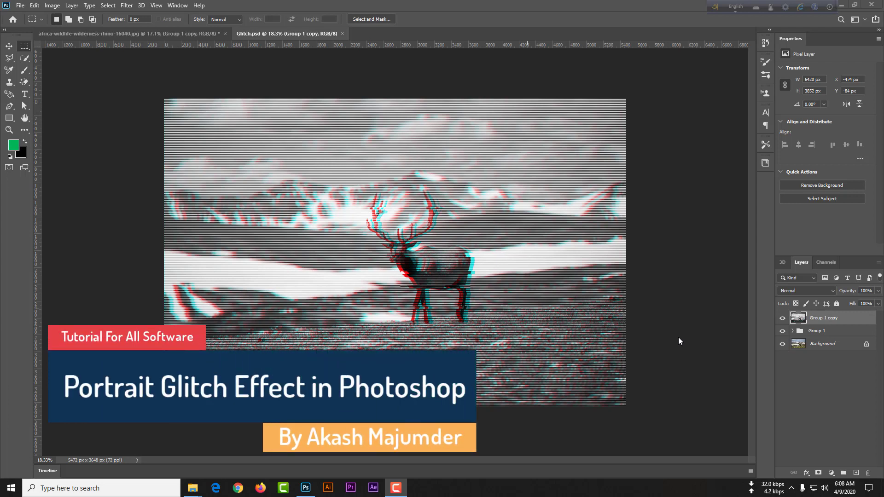
pyautogui.moveTo(591, 254)
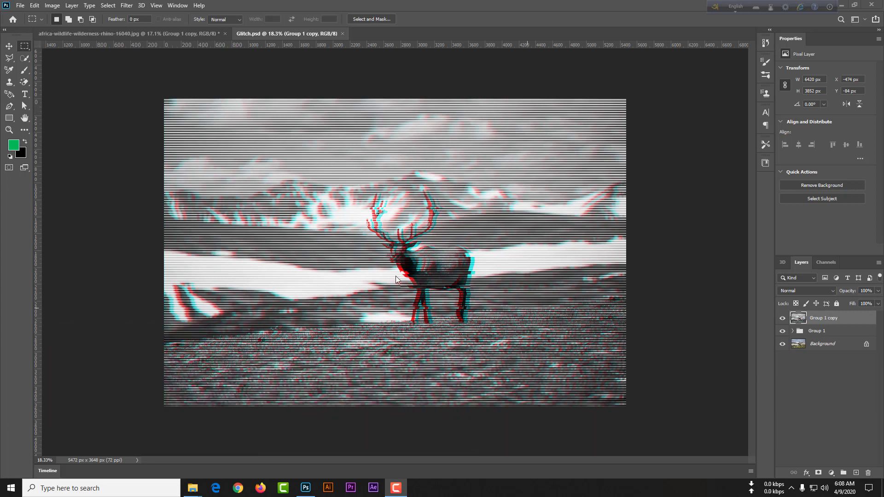
pyautogui.moveTo(436, 278)
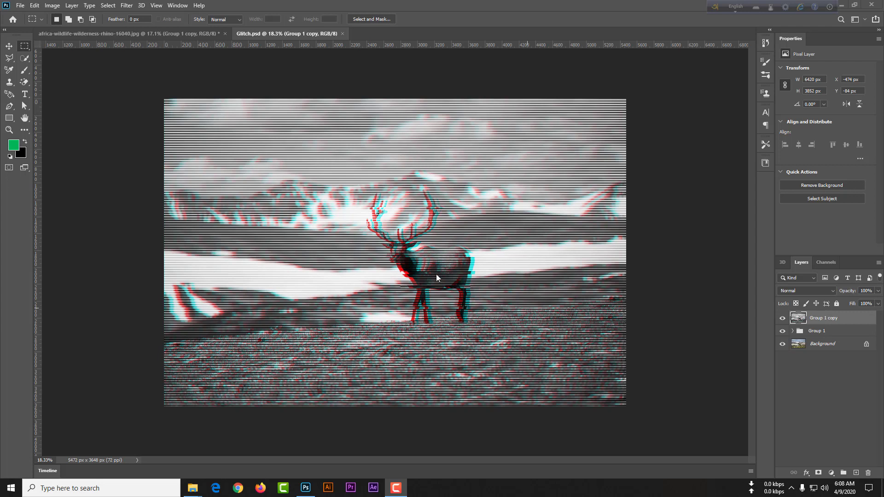
pyautogui.moveTo(333, 253)
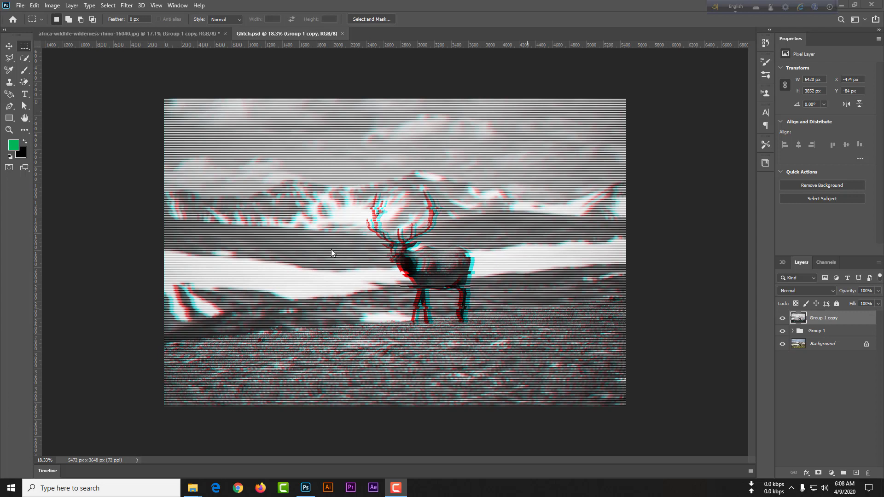
pyautogui.moveTo(557, 260)
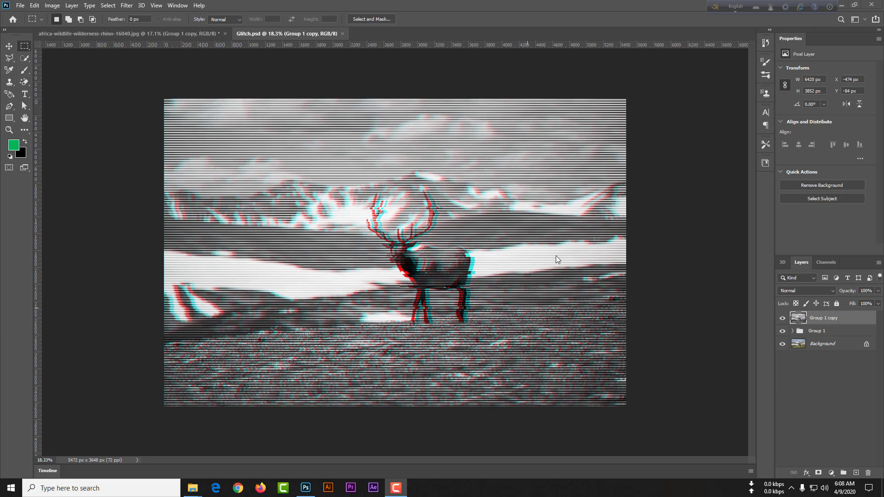
pyautogui.moveTo(537, 261)
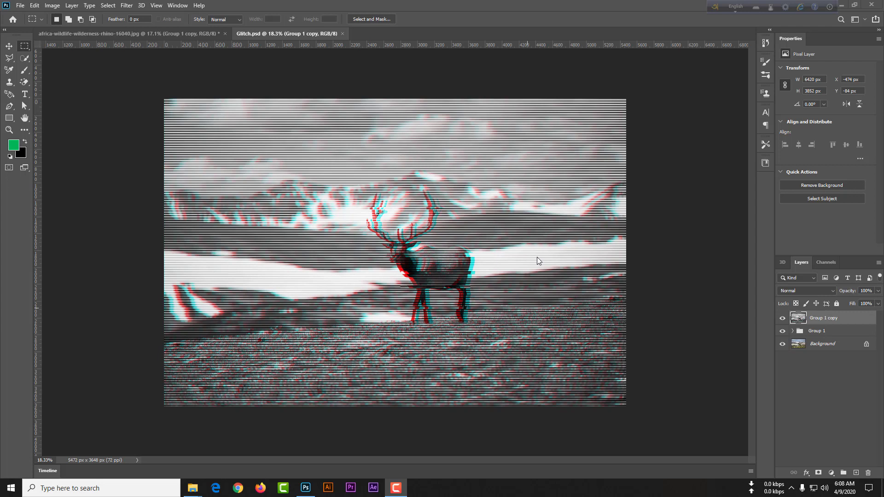
pyautogui.moveTo(213, 459)
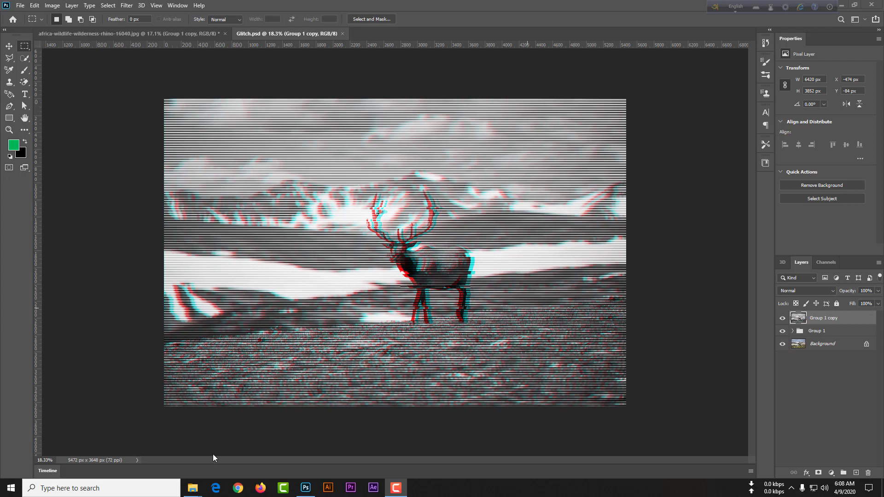
pyautogui.moveTo(193, 488)
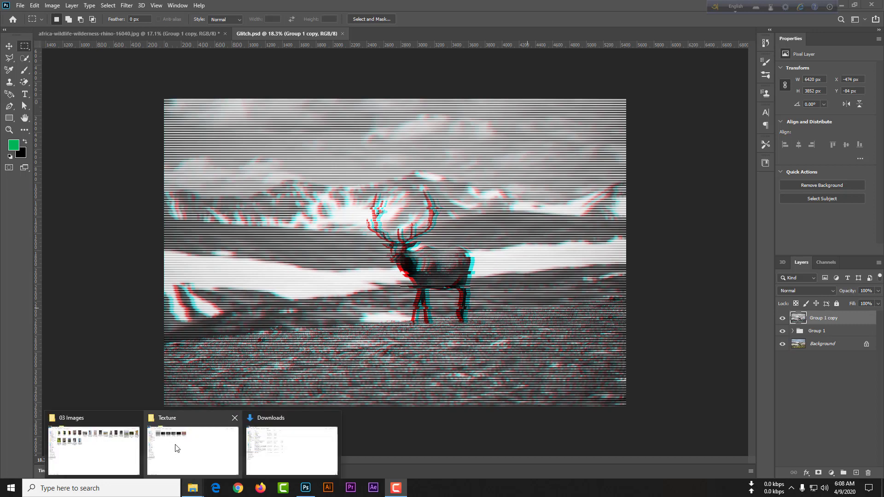
# Bring the brown deer JPG into Photoshop and duplicate its Background into Layer 1.
pyautogui.click(93, 449)
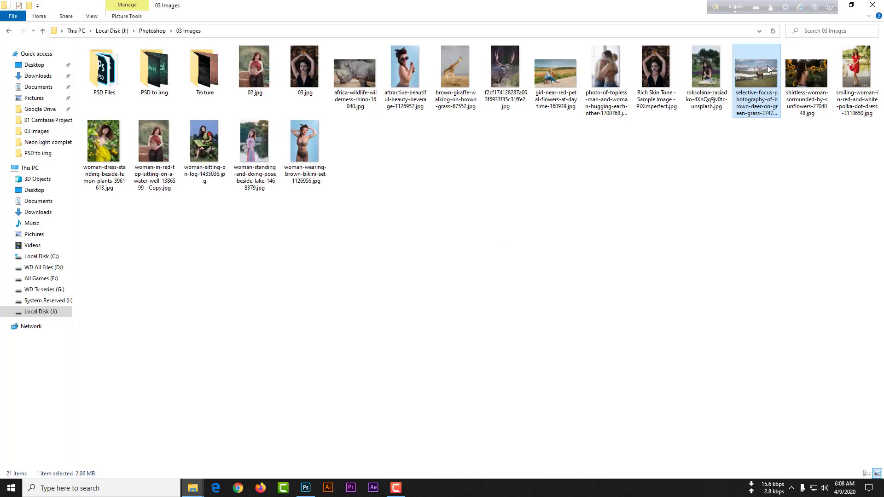
pyautogui.click(305, 488)
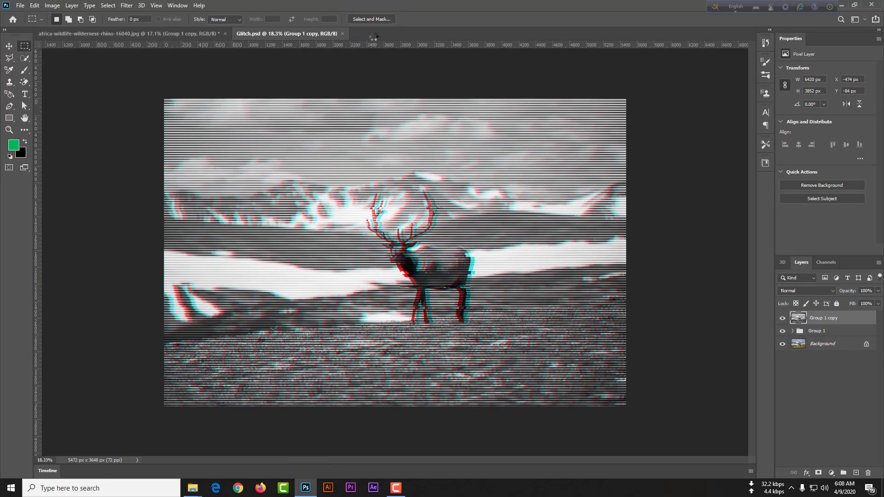
pyautogui.click(460, 33)
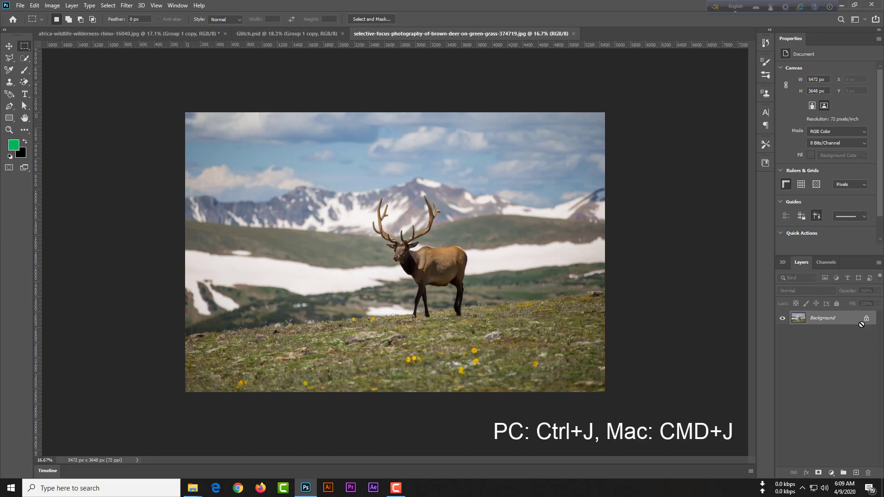
pyautogui.press('ctrl+j')
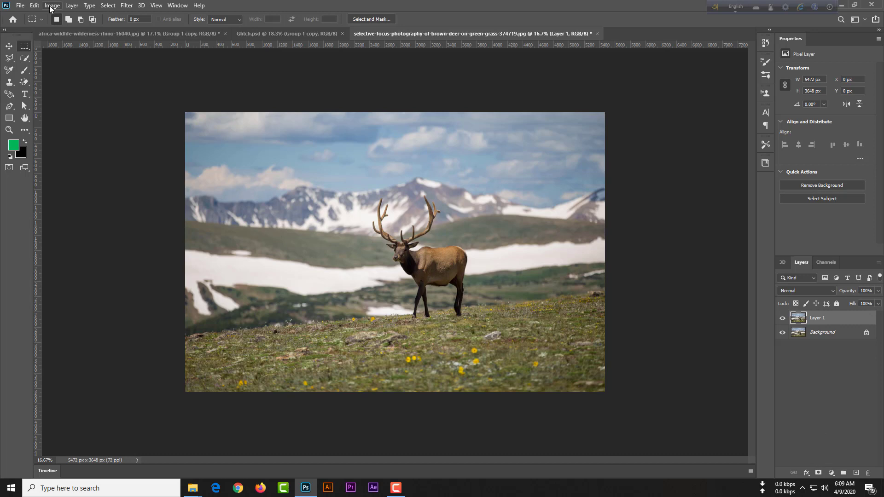
# Convert the duplicated deer layer with Image > Adjustments > Black & White at default settings.
pyautogui.click(51, 5)
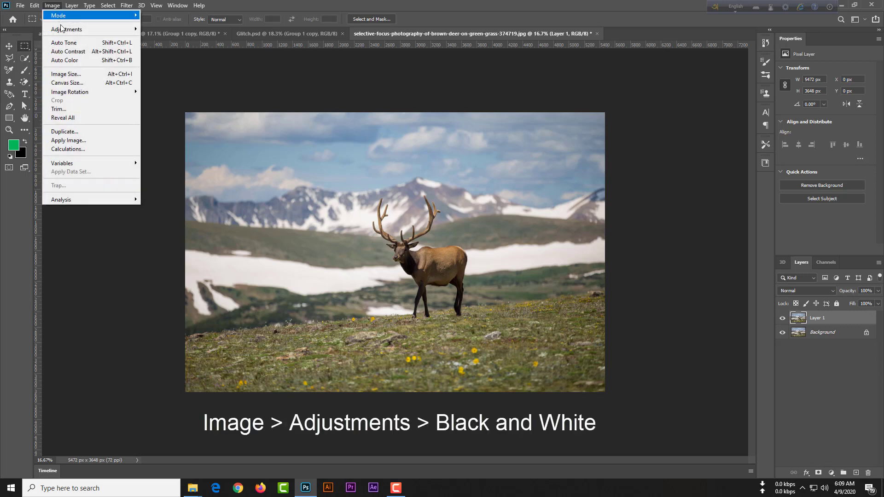
pyautogui.click(67, 29)
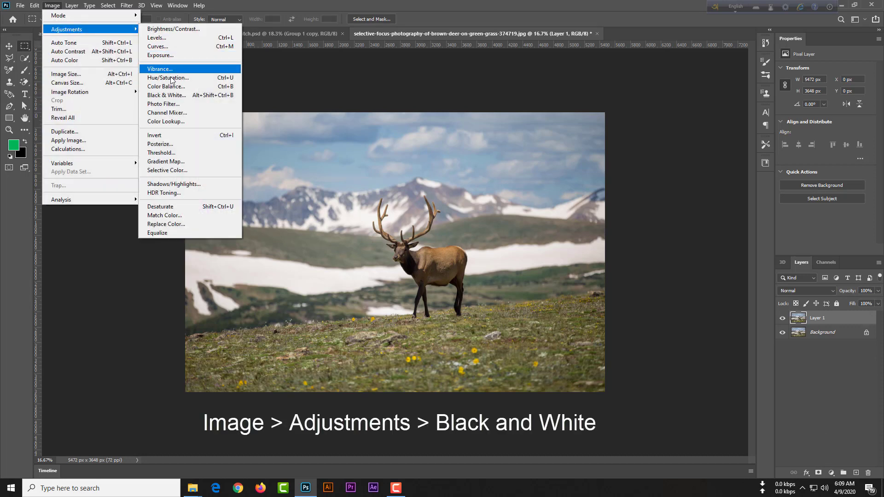
pyautogui.click(167, 95)
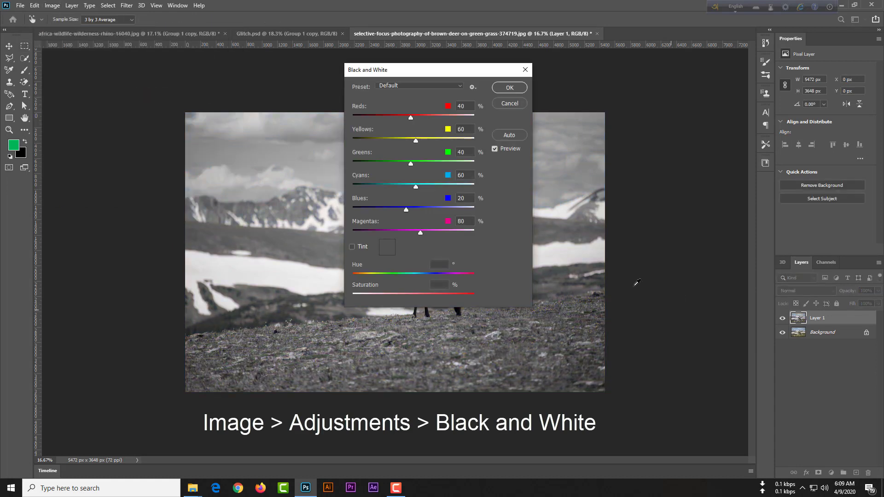
pyautogui.click(508, 103)
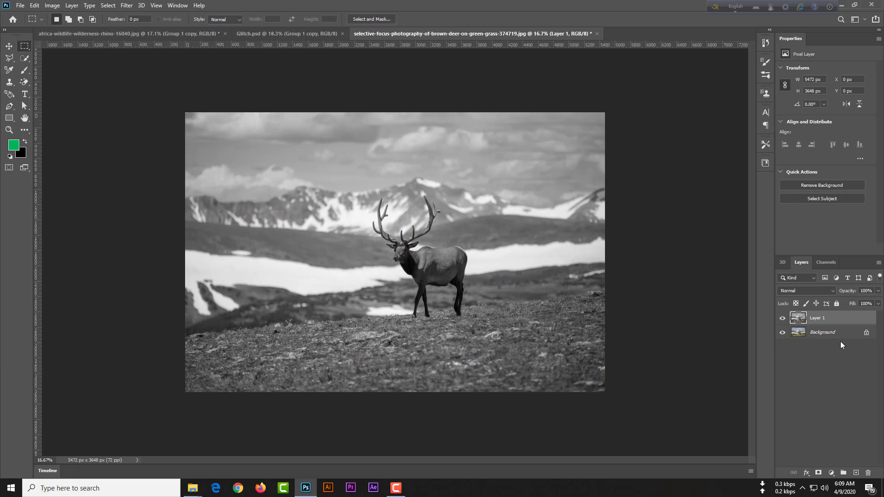
# Duplicate the black-and-white layer and exclude its R channel in Blending Options.
pyautogui.press('ctrl+j')
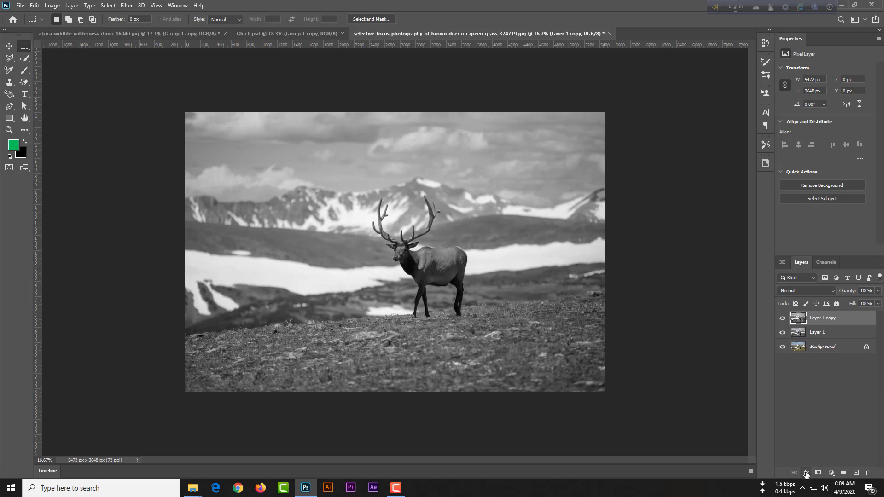
pyautogui.click(805, 473)
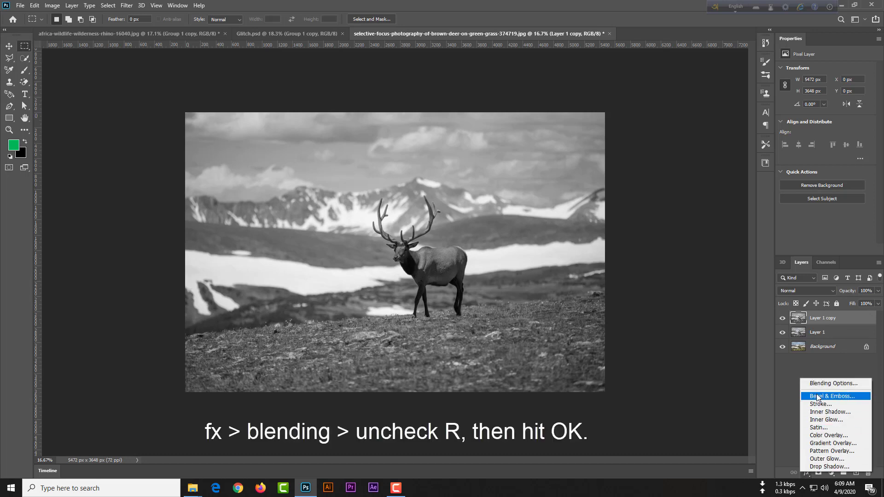
pyautogui.click(833, 383)
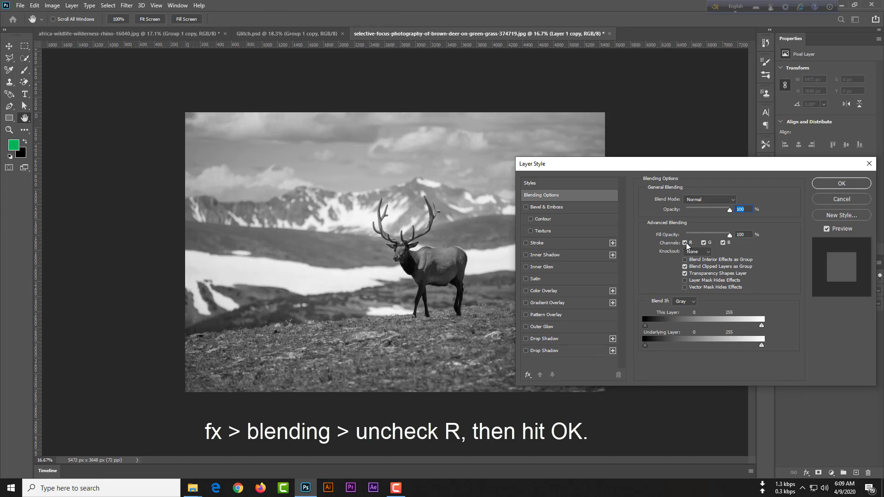
pyautogui.click(685, 242)
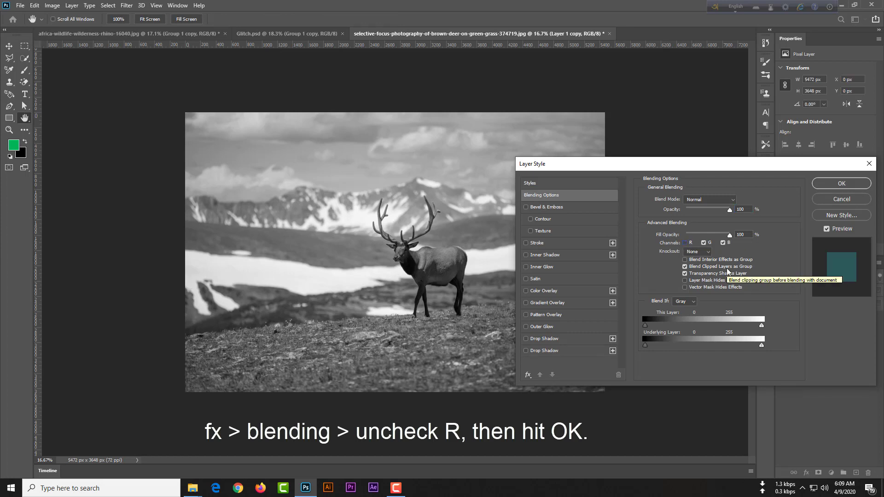
pyautogui.click(840, 183)
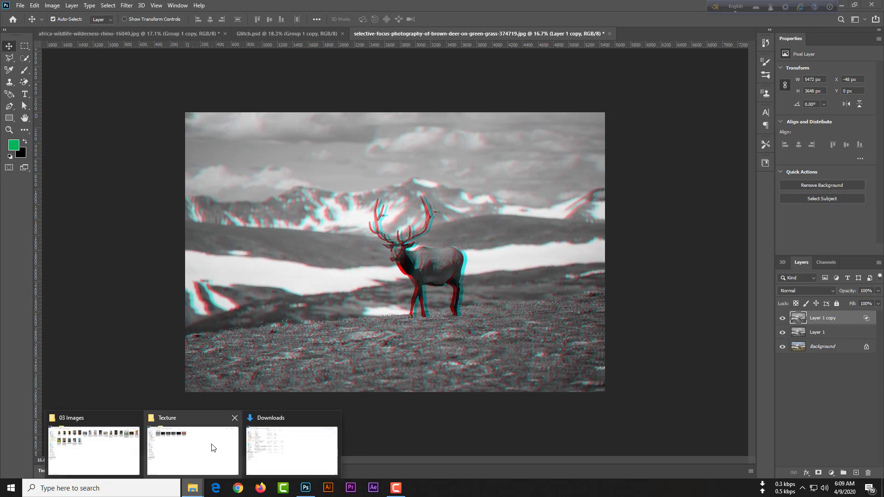
# Browse into the texture folder to place the SCANLINE texture.
pyautogui.click(192, 451)
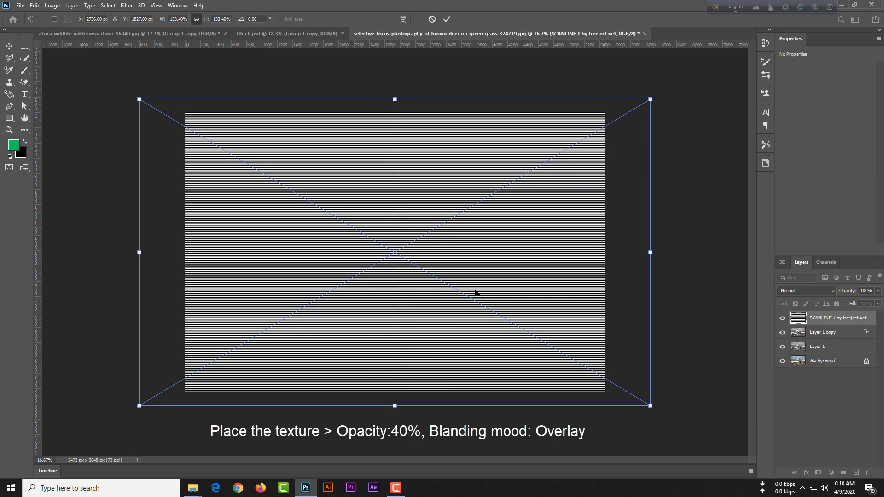
pyautogui.moveTo(498, 269)
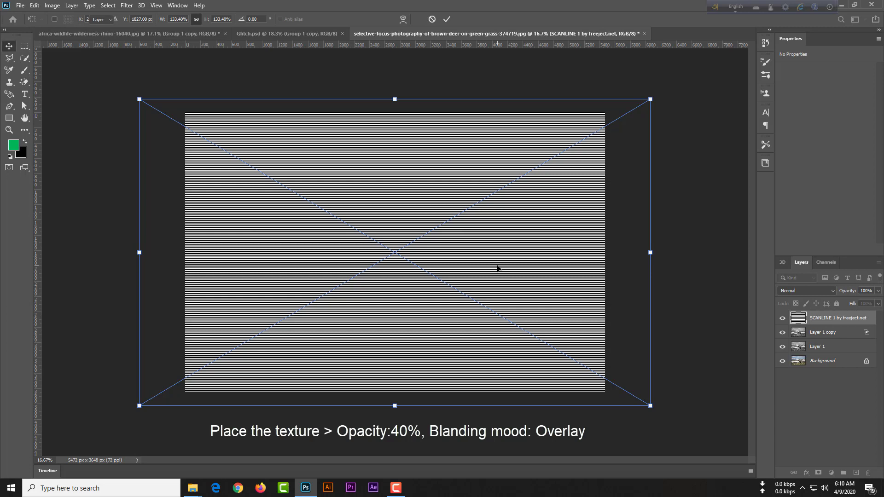
# Set the scanline layer to 40% opacity with the Overlay blend mode.
pyautogui.click(446, 19)
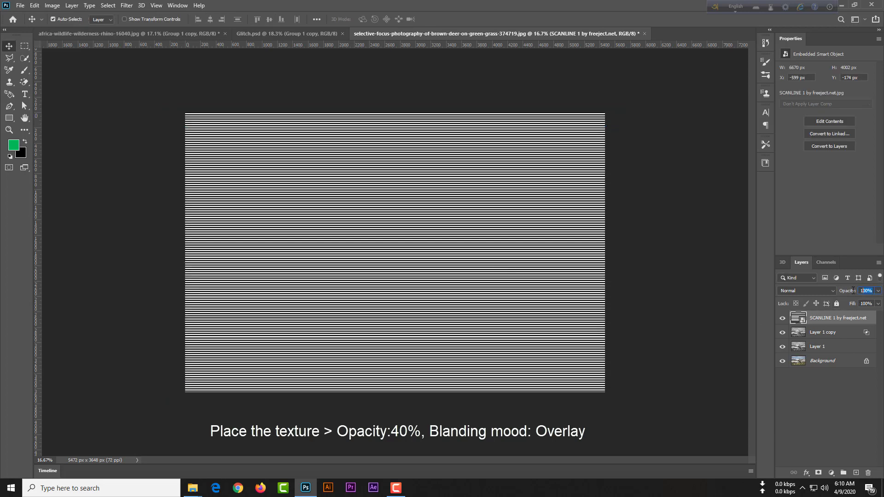
pyautogui.write('70')
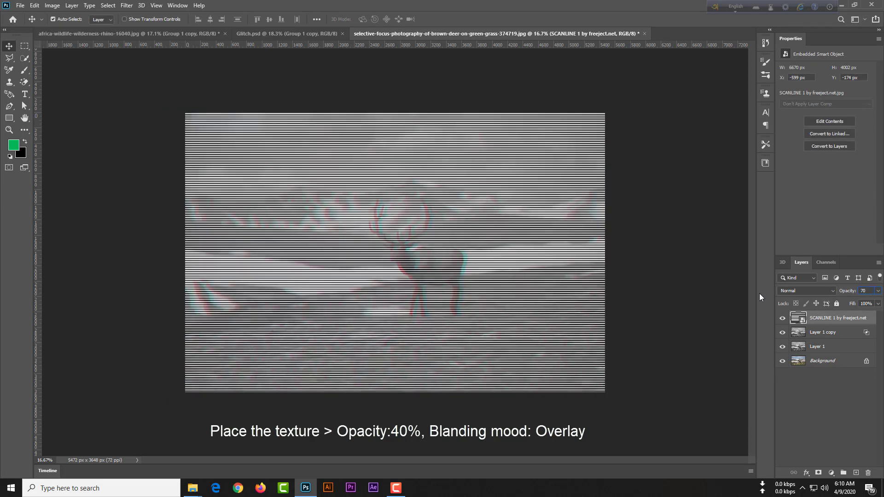
pyautogui.tripleClick(869, 290)
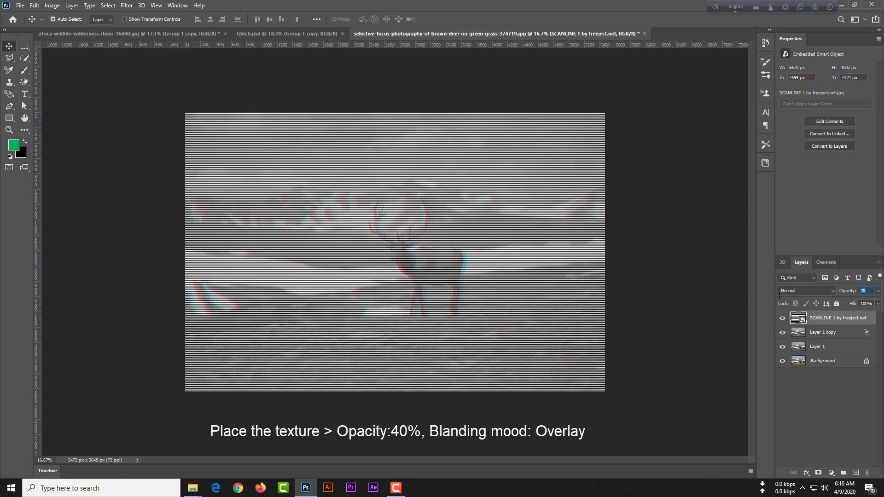
pyautogui.write('40')
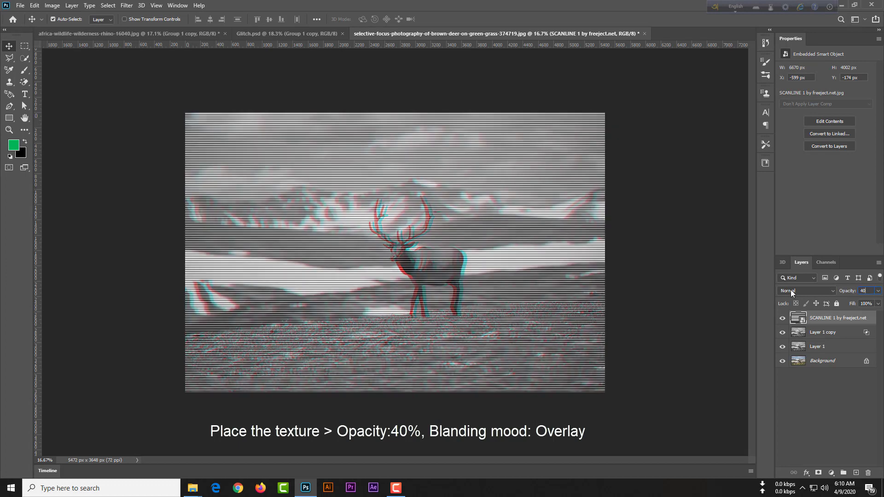
pyautogui.click(798, 290)
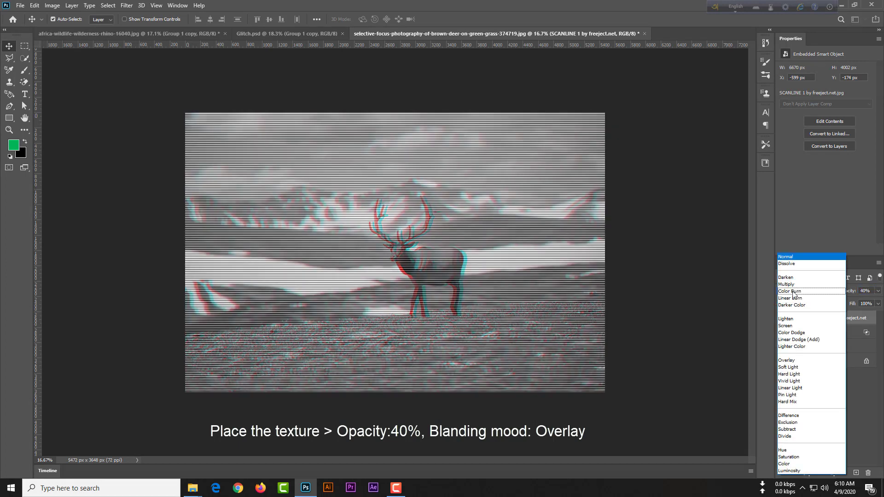
pyautogui.click(786, 360)
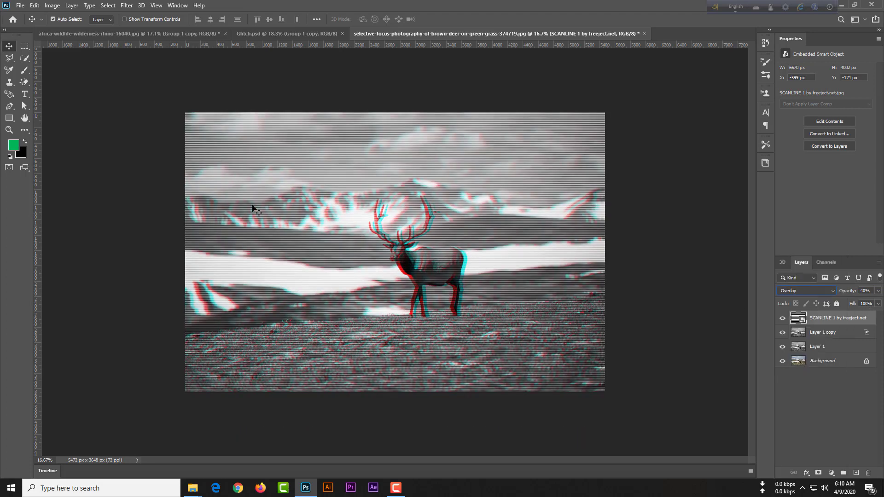
pyautogui.moveTo(25, 46)
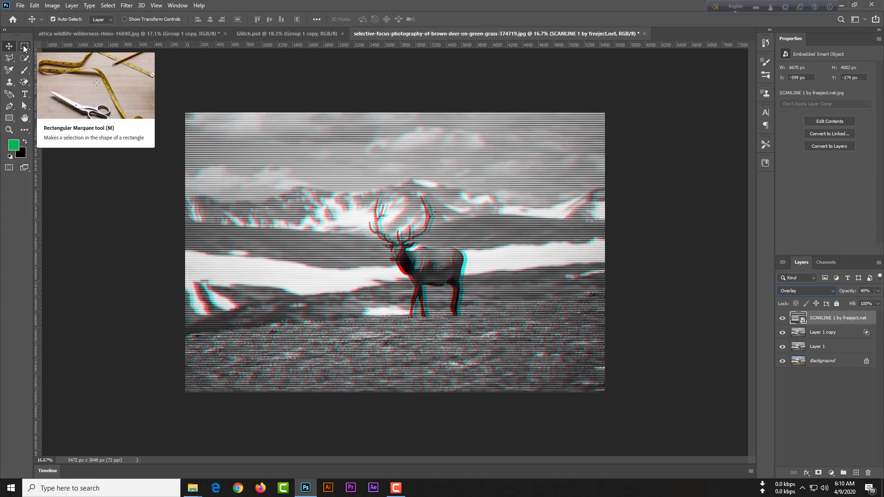
# Switch to the Rectangular Marquee tool for rectangular selections.
pyautogui.click(24, 46)
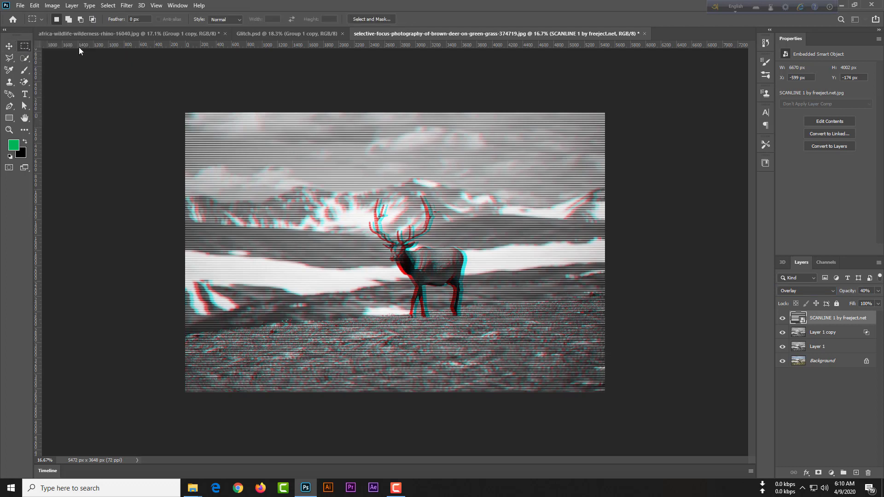
pyautogui.moveTo(365, 209)
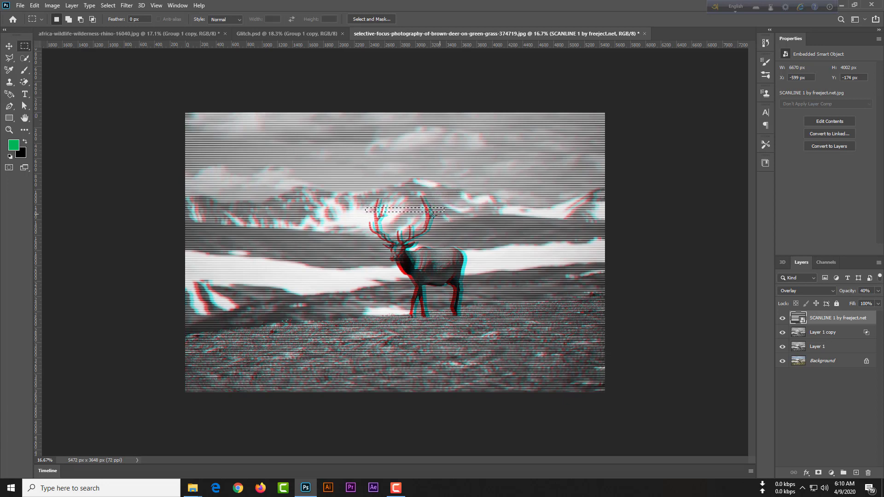
pyautogui.moveTo(339, 169)
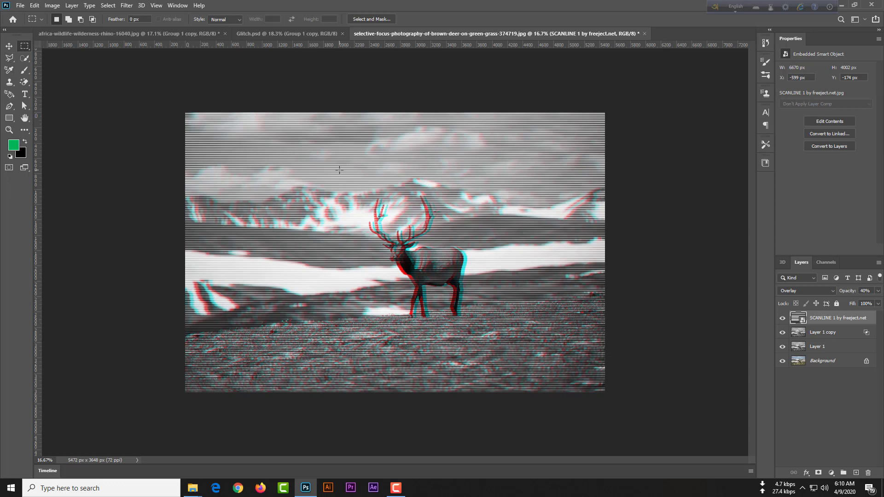
# Select Layer 1 through SCANLINE and group them into Group 1.
pyautogui.click(817, 346)
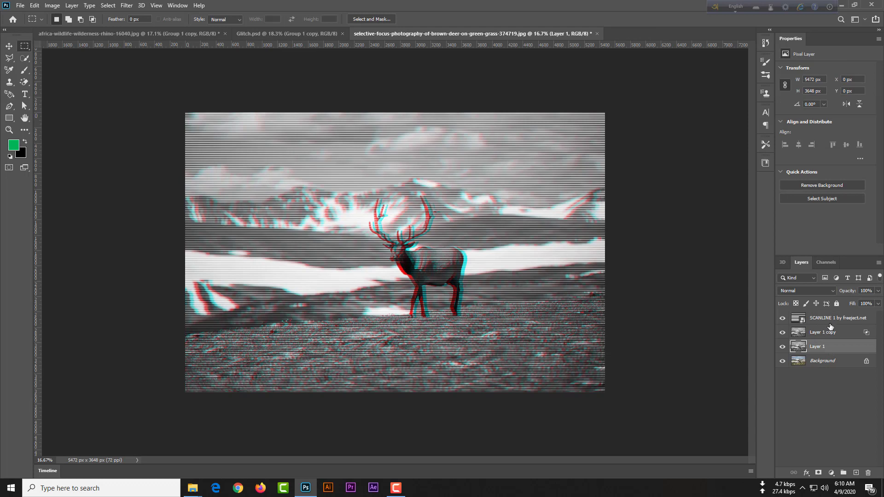
pyautogui.click(834, 318)
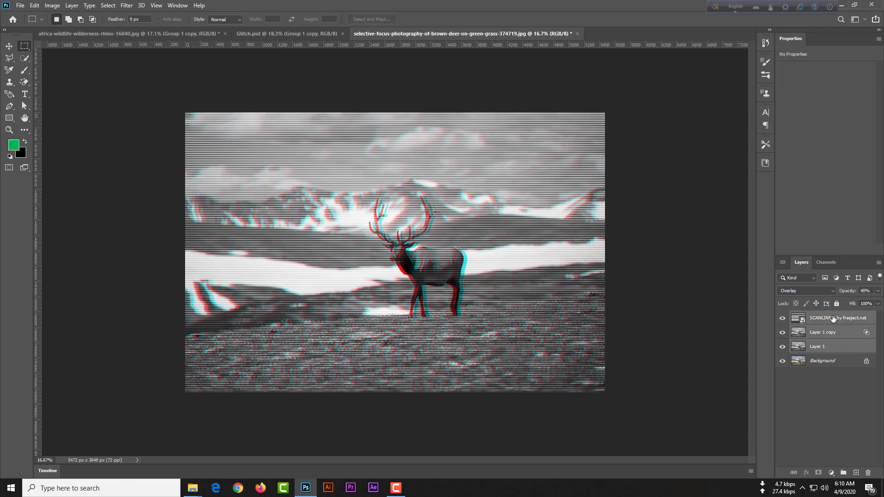
pyautogui.moveTo(837, 350)
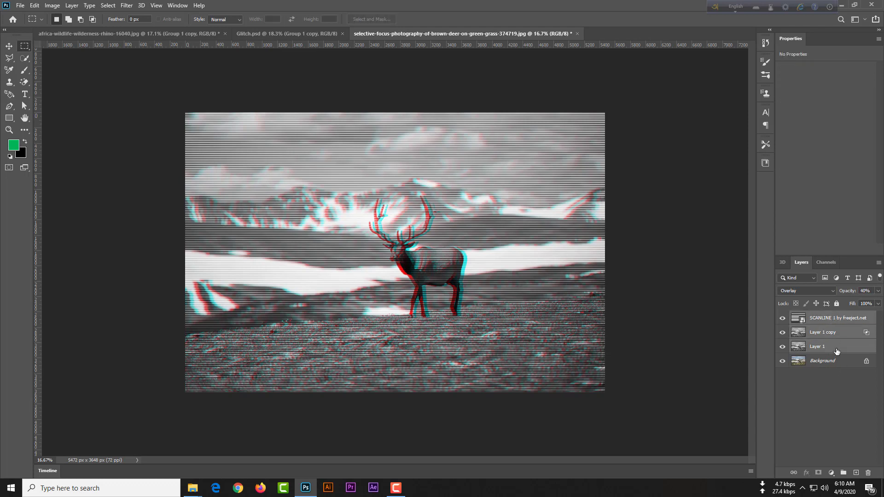
pyautogui.click(817, 346)
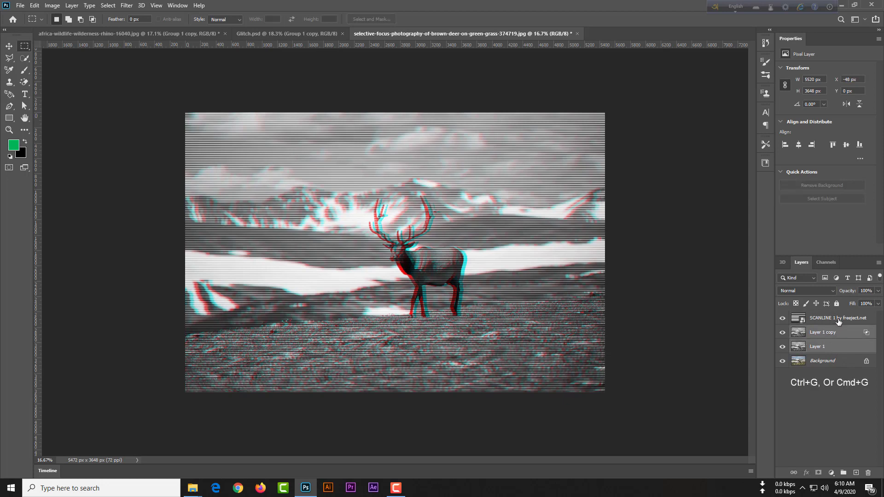
pyautogui.press('ctrl+g')
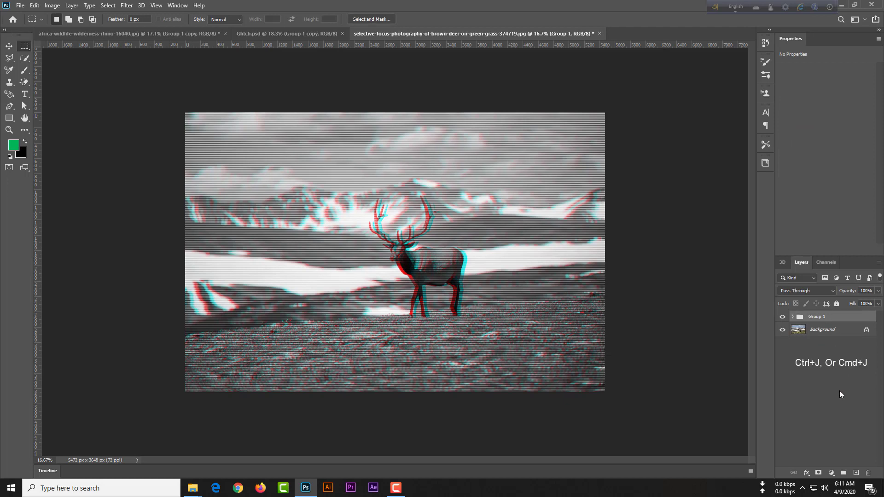
# Duplicate Group 1 and select the copy for merging into one layer.
pyautogui.press('ctrl+j')
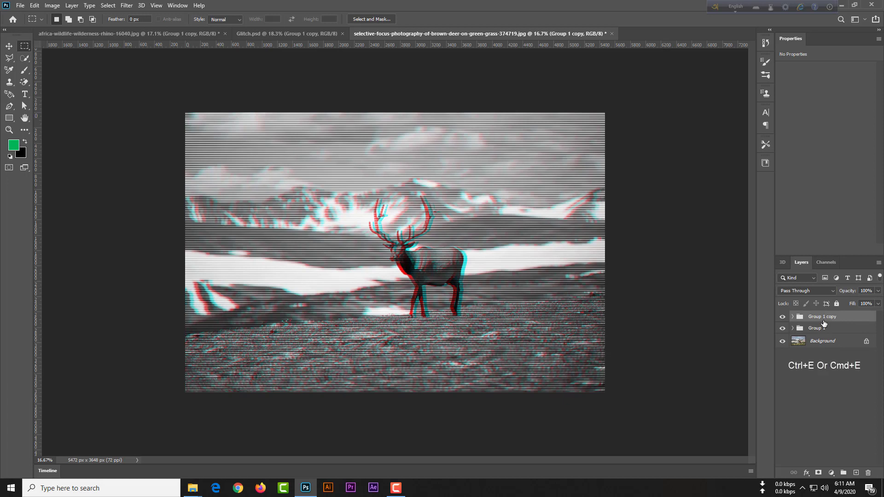
pyautogui.click(822, 317)
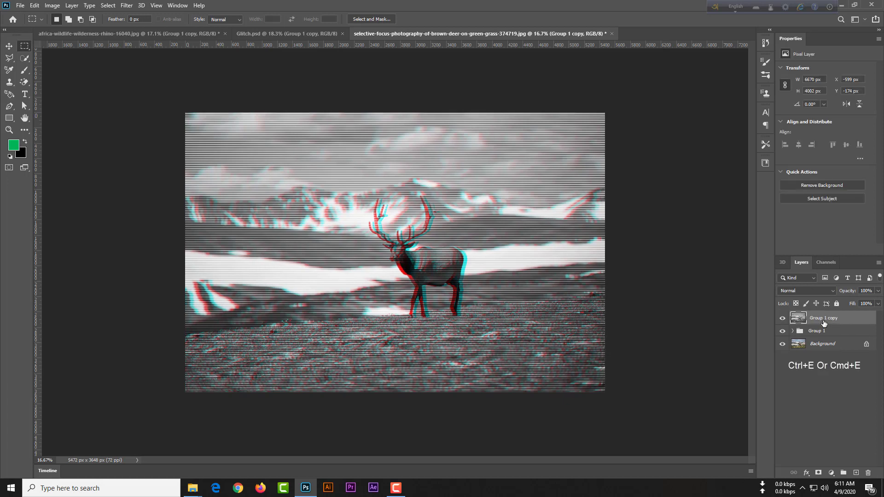
pyautogui.moveTo(828, 330)
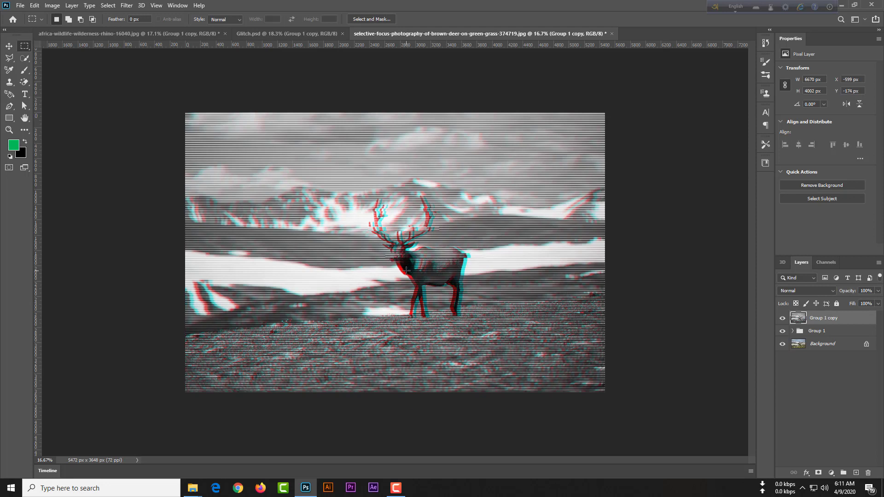
pyautogui.moveTo(468, 276)
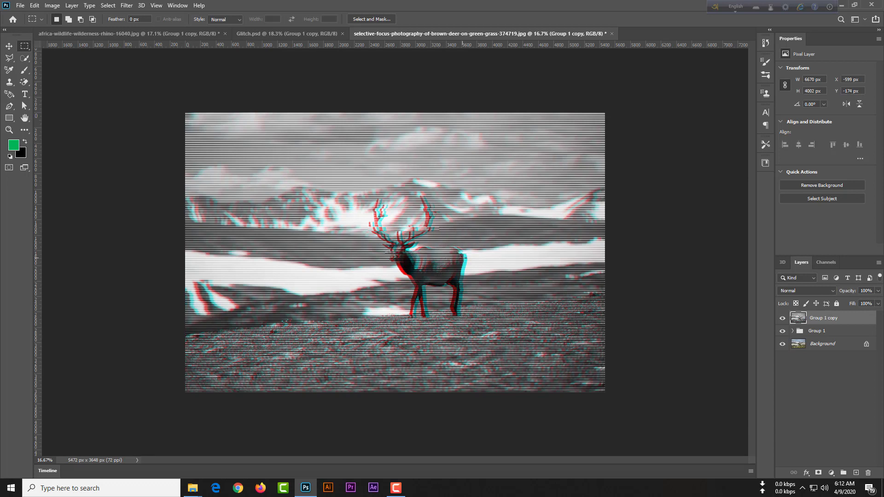
pyautogui.moveTo(398, 271)
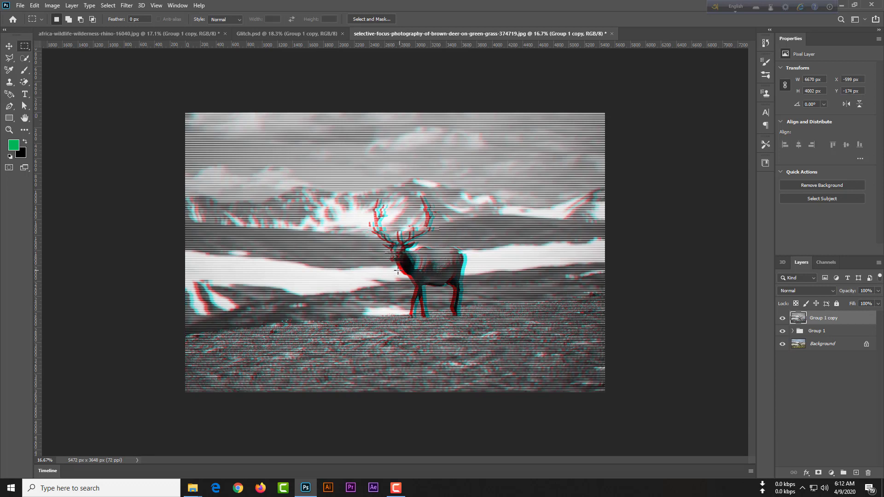